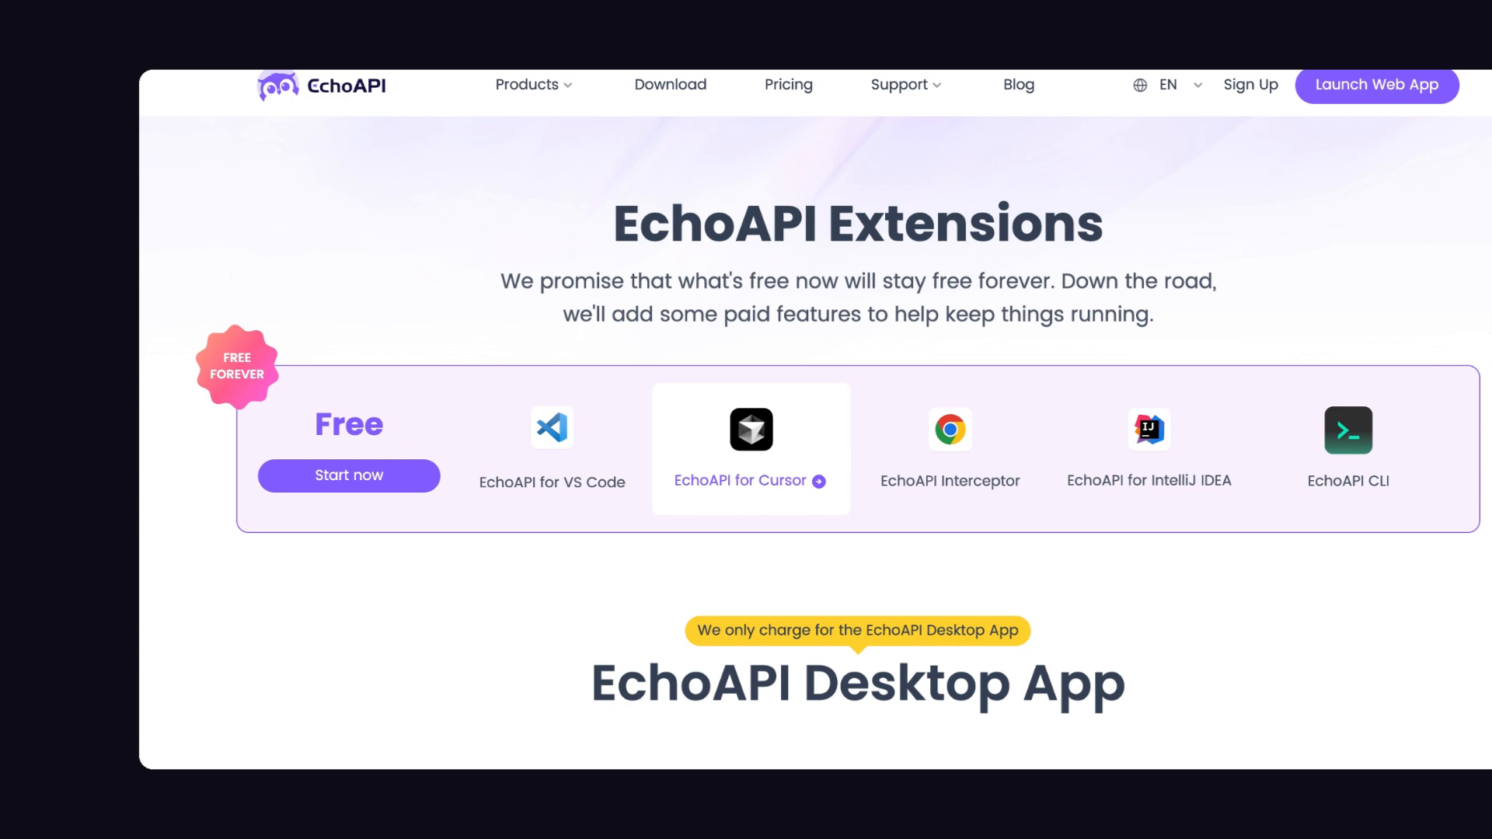
Scroll down to the Starter plan's free feature list with 8 members and 10 projects.
scroll("down", 3)
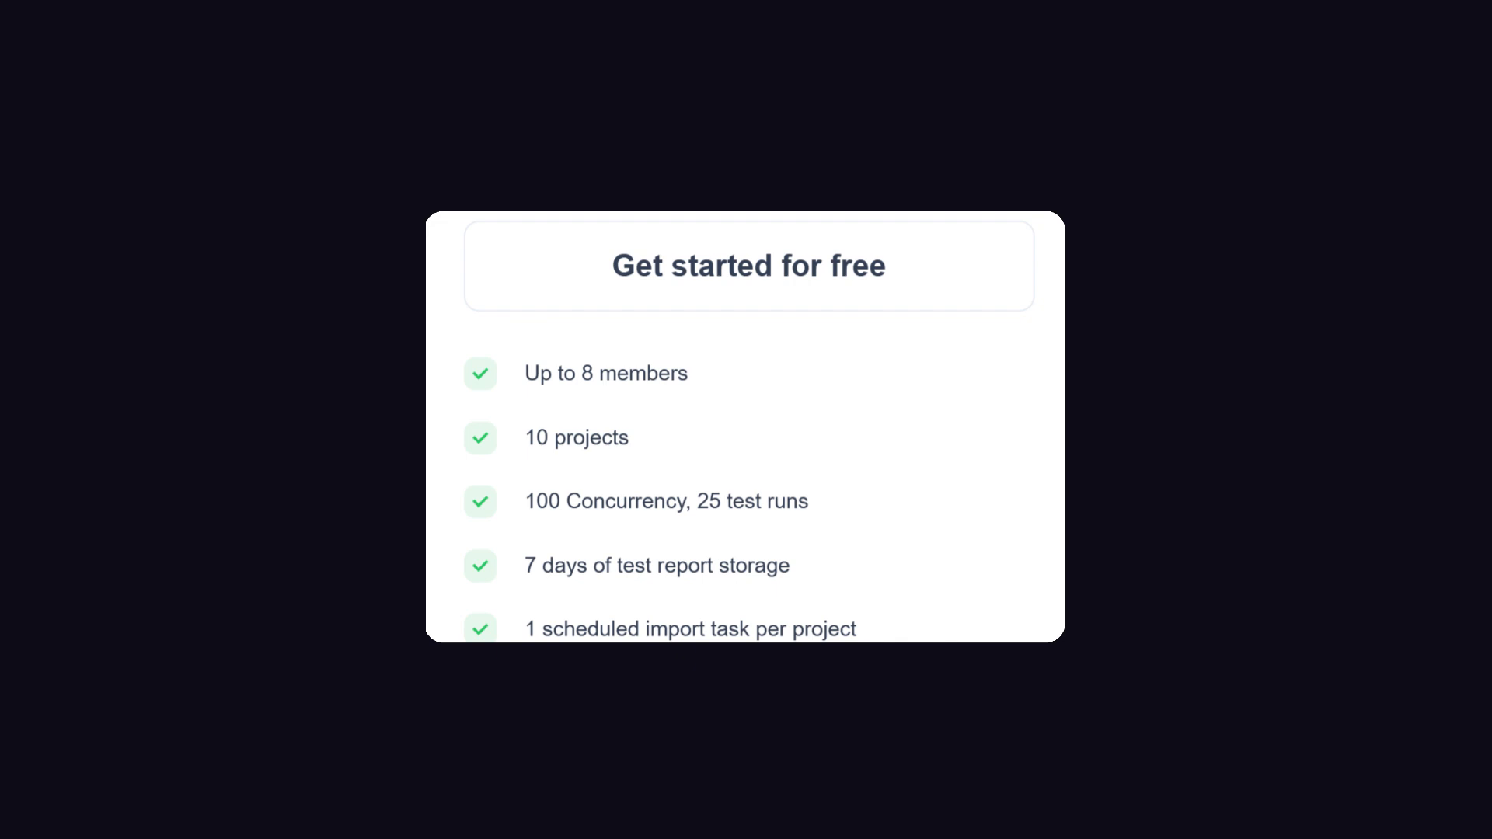
Scroll past Starter features and the VS Code extension to the $0/$10/$20/Enterprise pricing table.
scroll("down", 3)
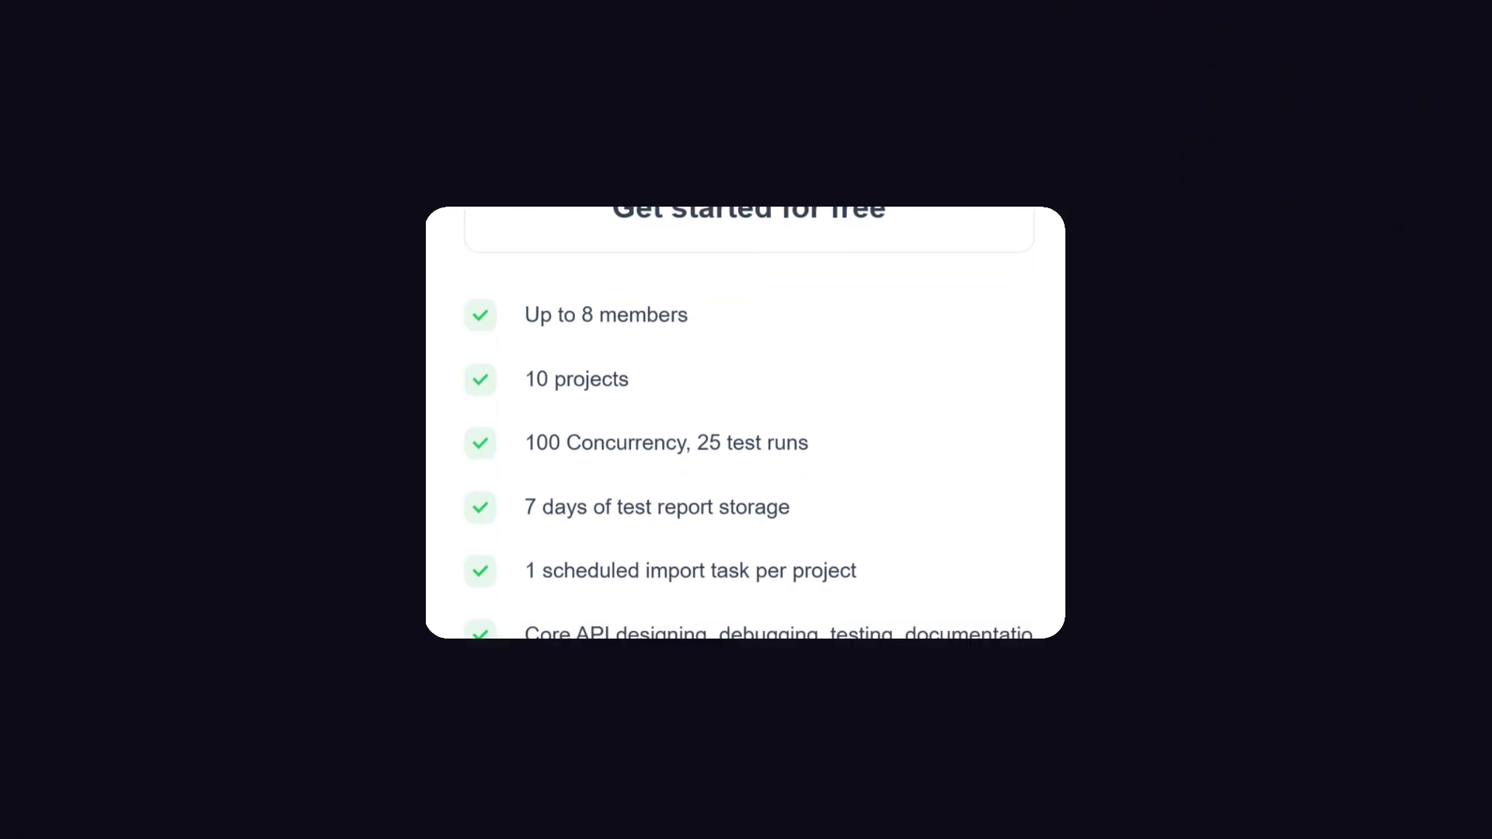
scroll("down", 3)
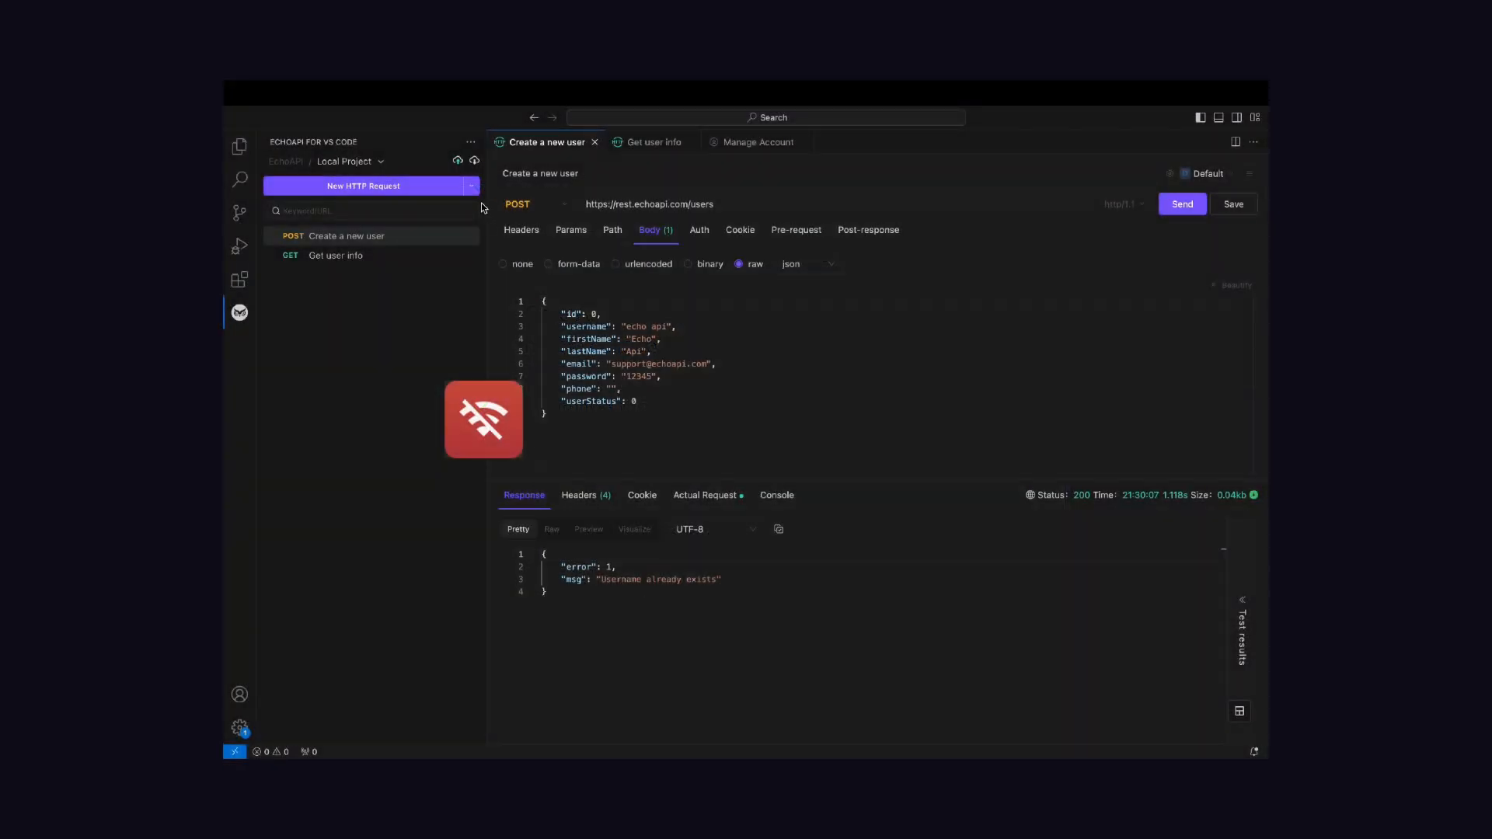
left_click(757, 142)
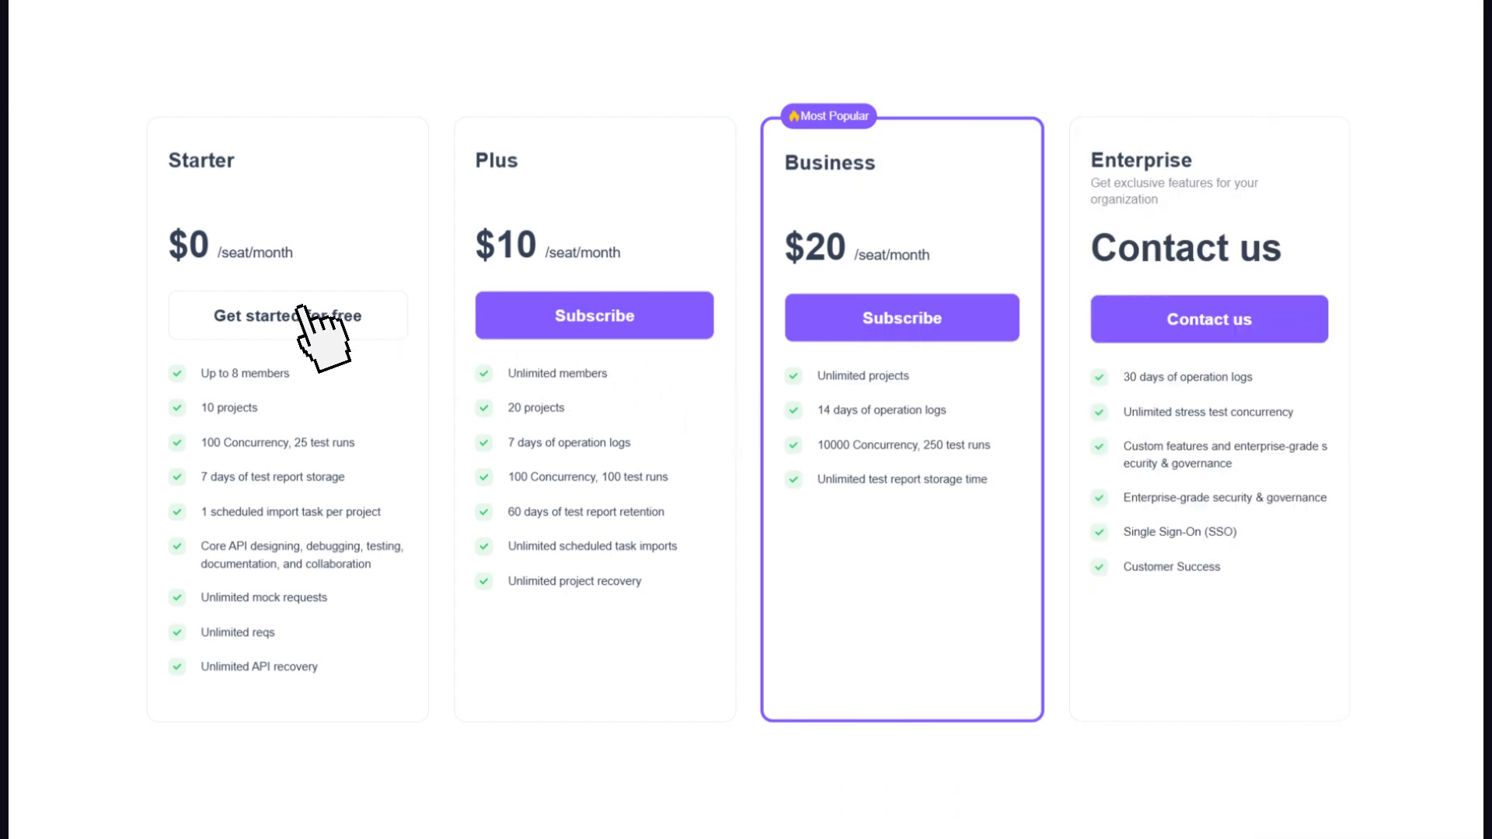
mouse_move(321, 418)
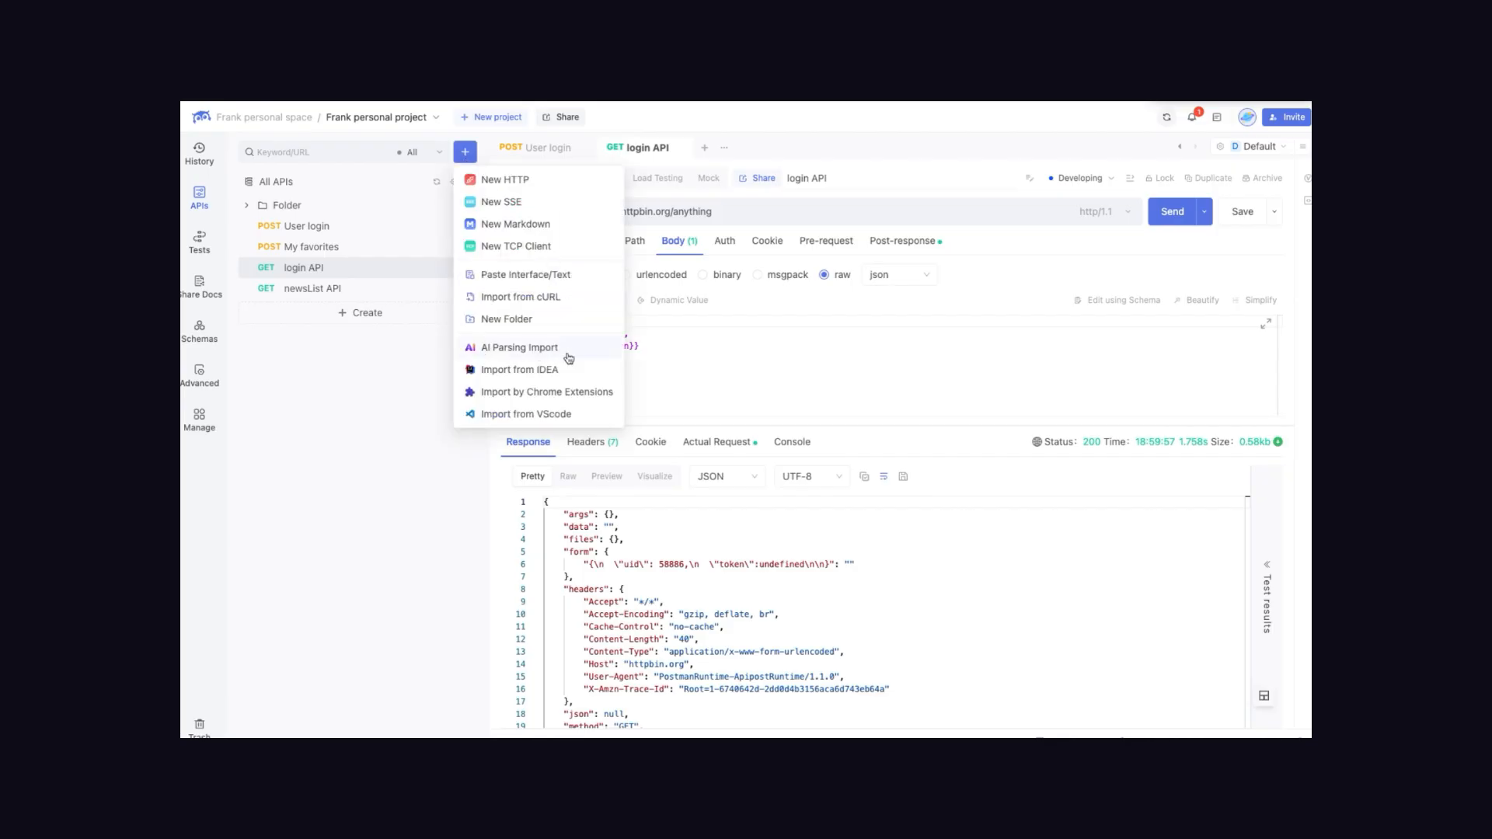
Import the pasted Stripe billing meter documentation via AI Parsing Import.
left_click(519, 346)
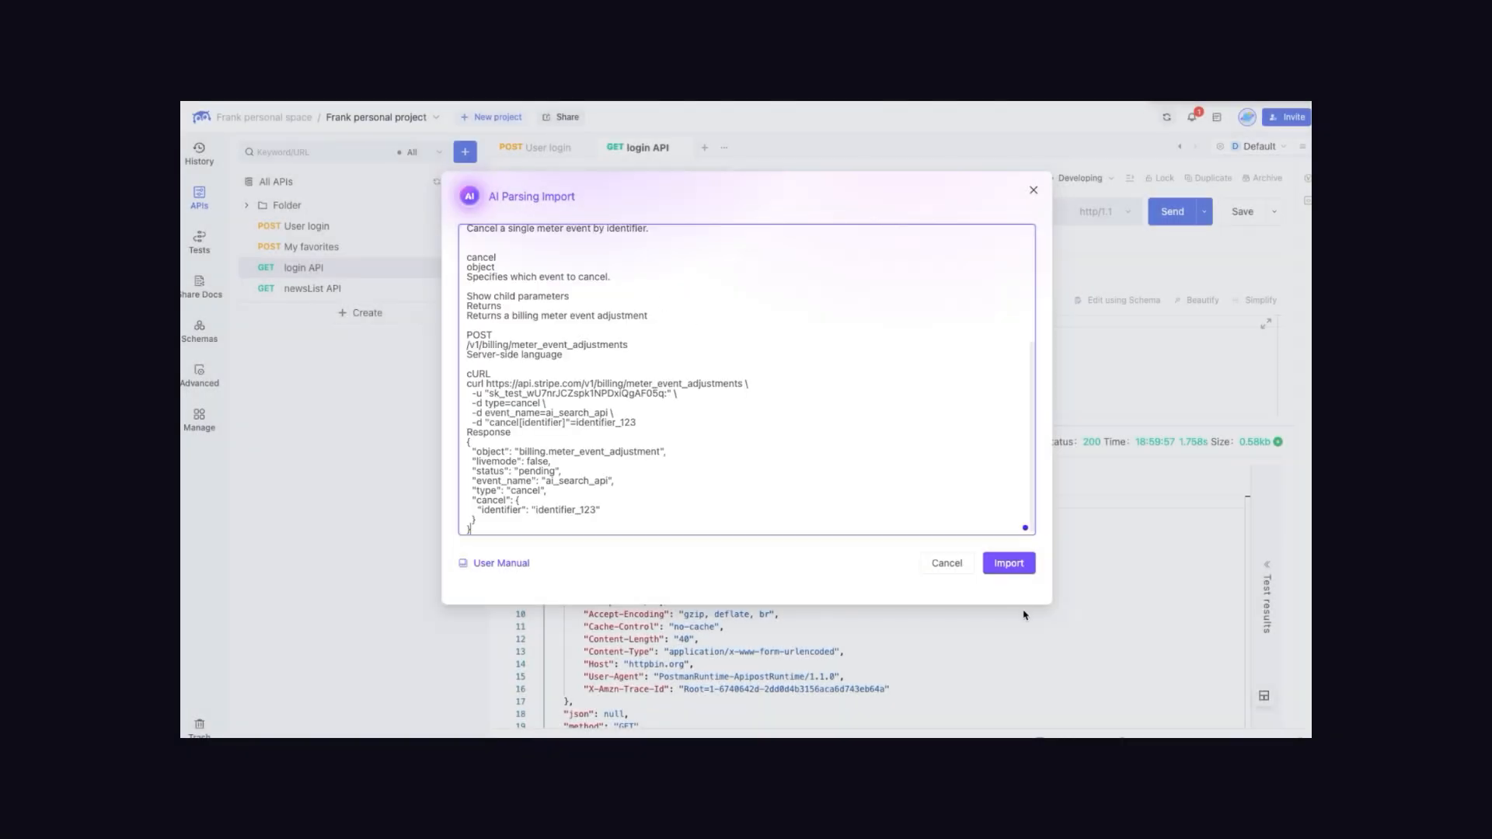
left_click(1007, 563)
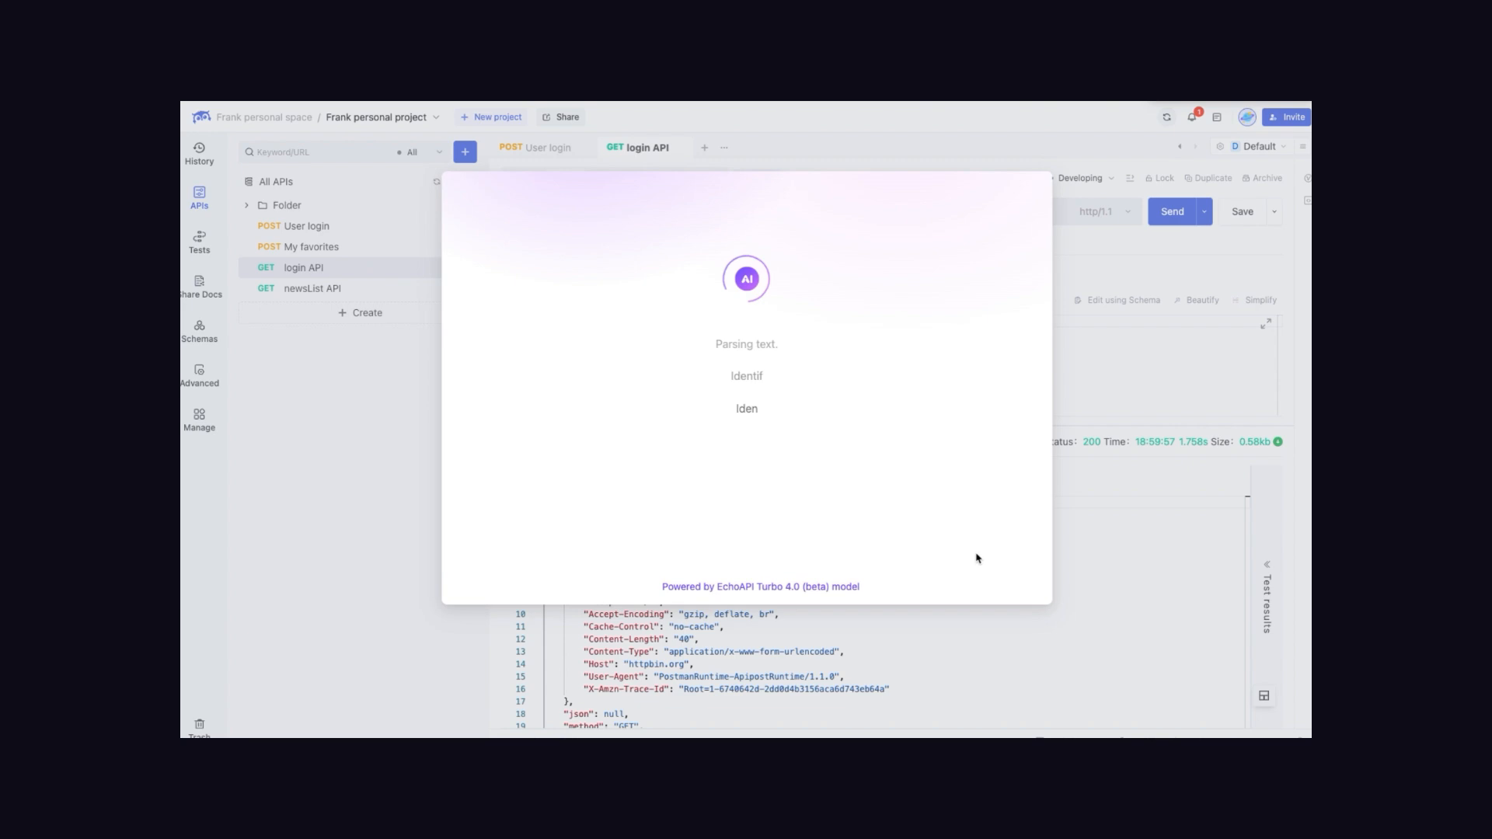